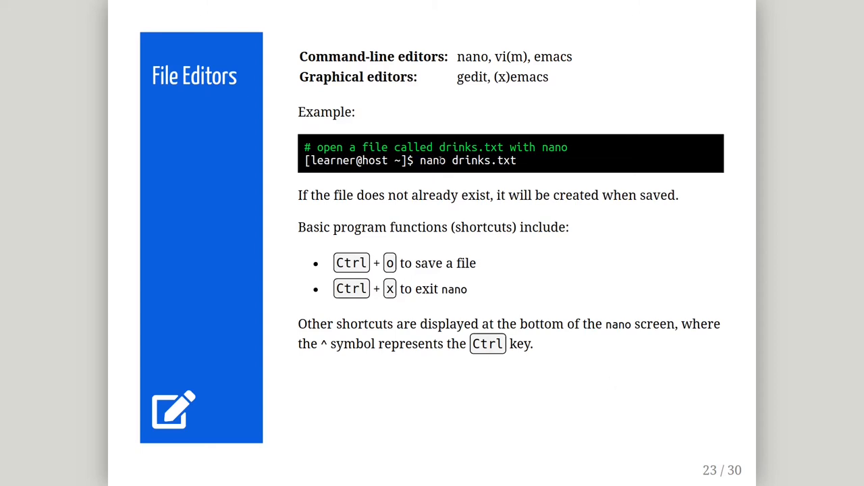
Open drinks.txt in nano and enter water, juice, cola and coffee on separate lines
double_click(470, 160)
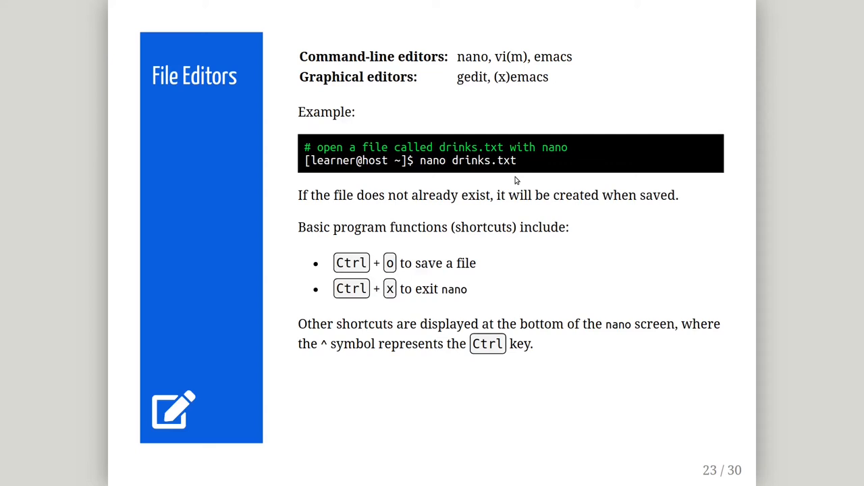
mouse_move(502, 264)
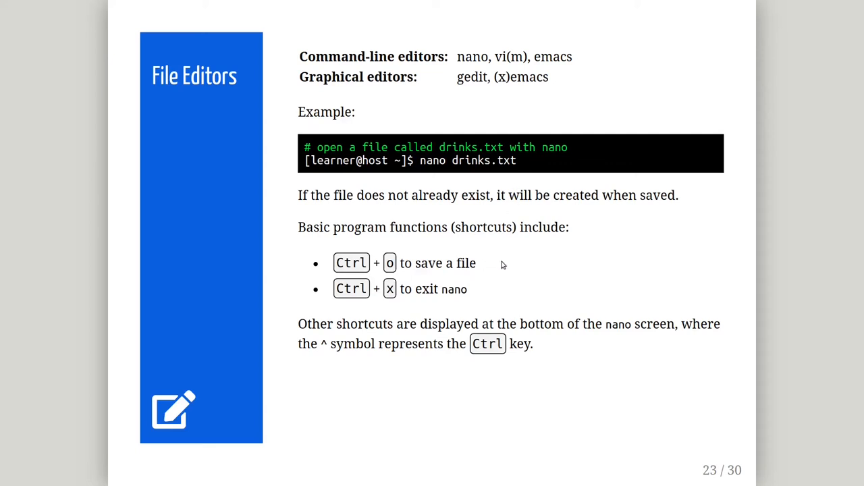
mouse_move(505, 291)
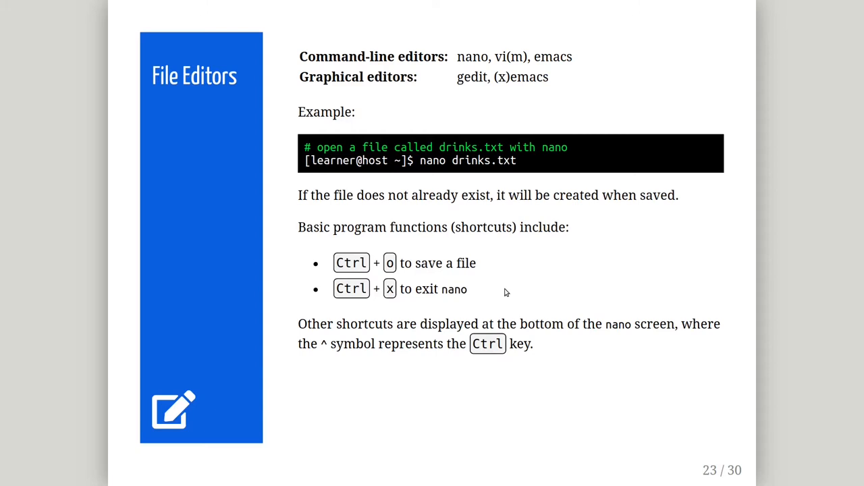
mouse_move(547, 372)
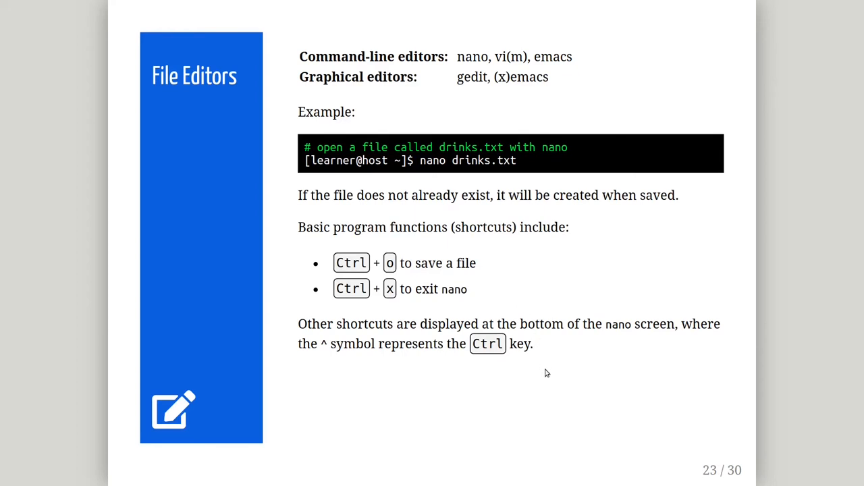
mouse_move(577, 404)
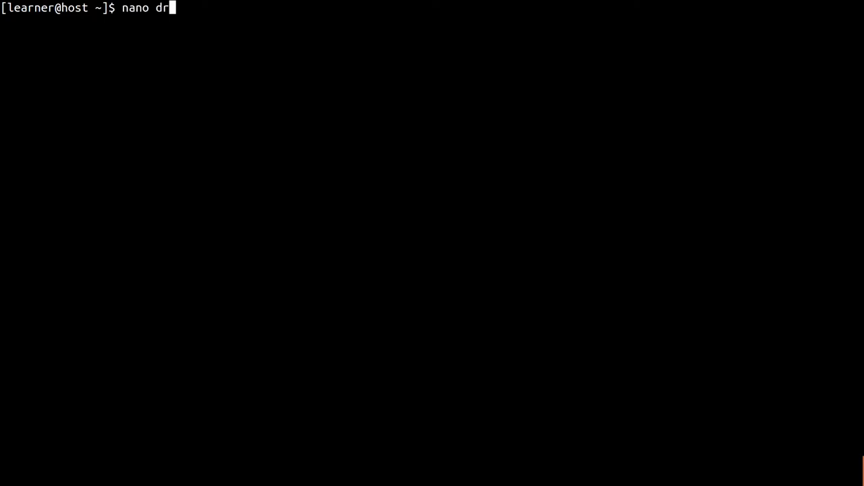
text(inks.txt)
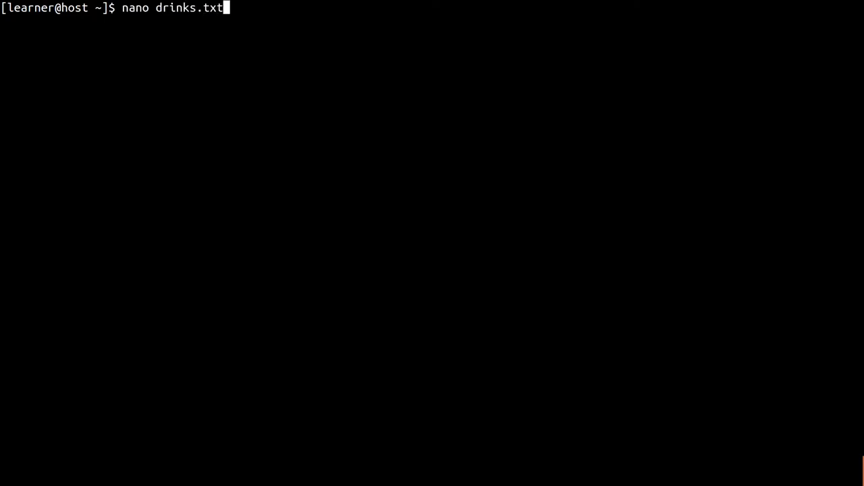
key(Return)
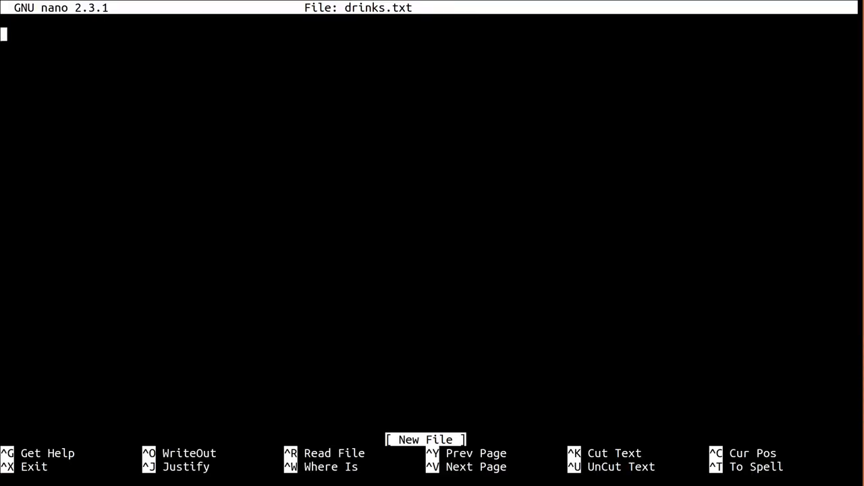
text(water)
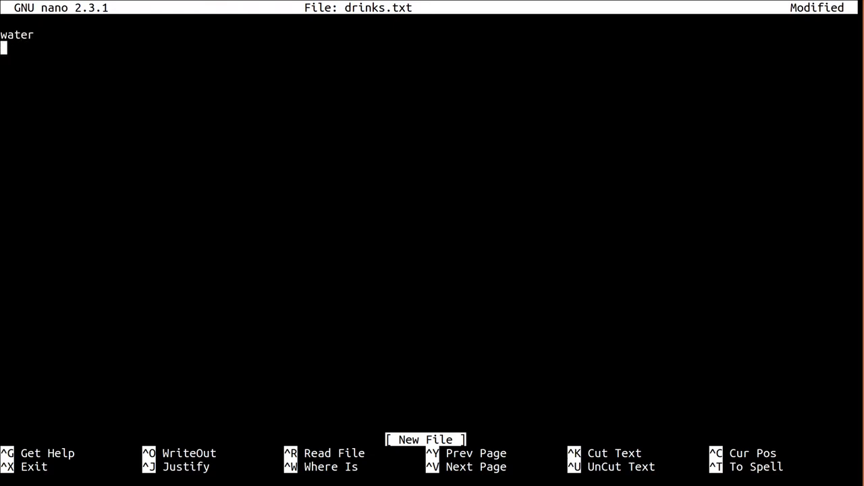
text(juice)
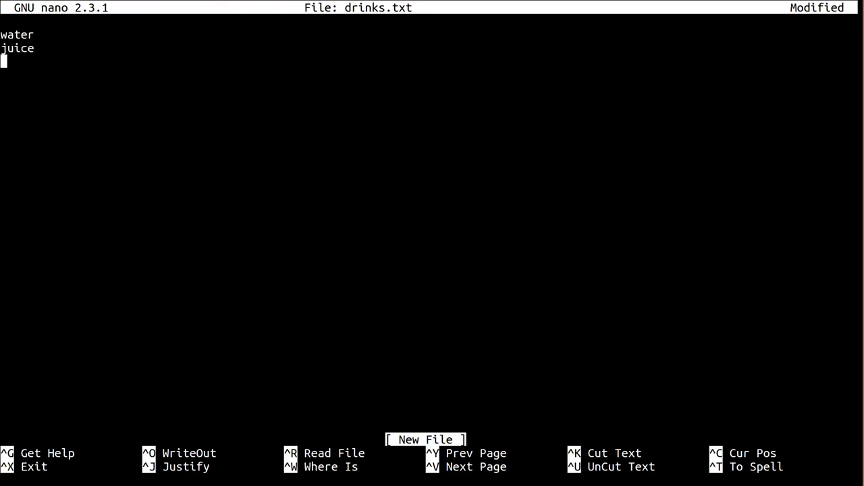
text(cola)
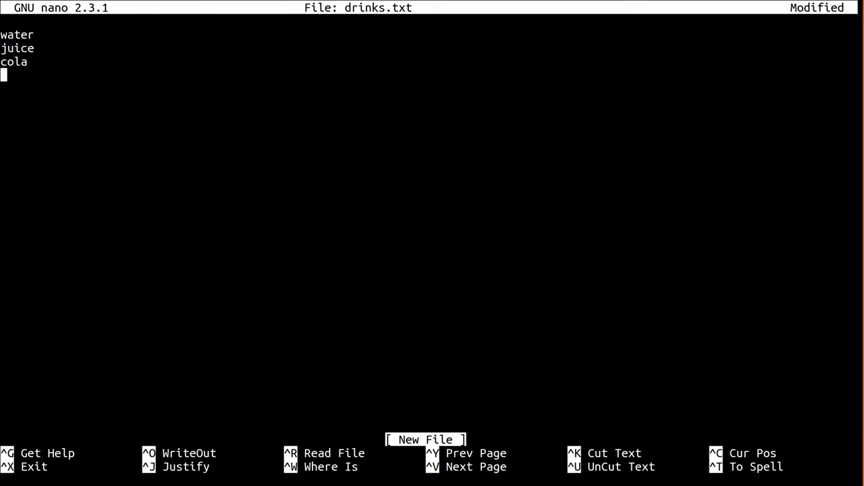
text(coffee)
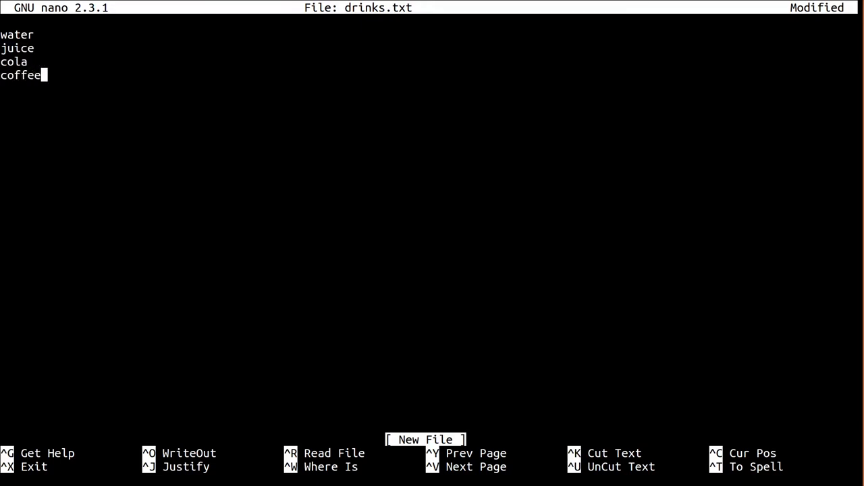
Save drinks.txt, exit nano, and run a cat command at the prompt
key(ctrl+x)
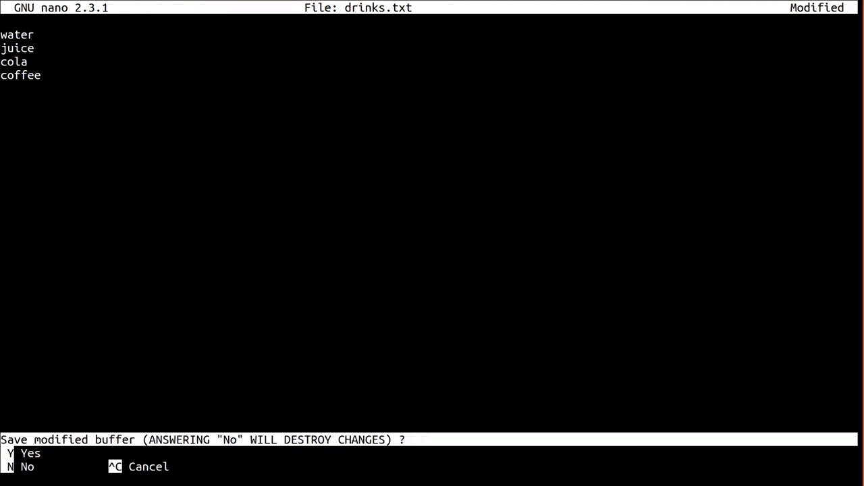
key(y)
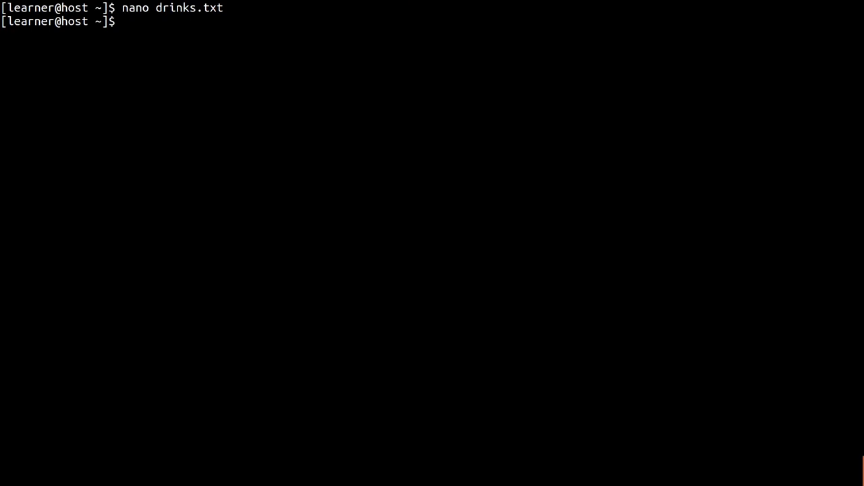
text(ca)
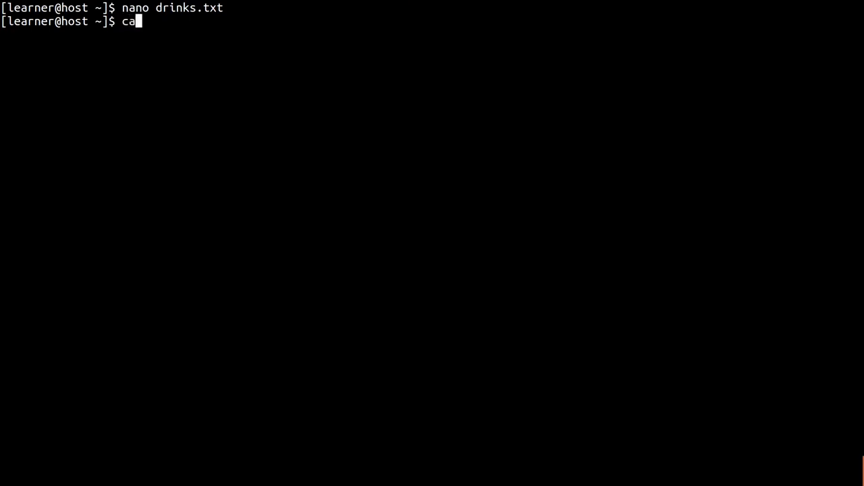
key(Return)
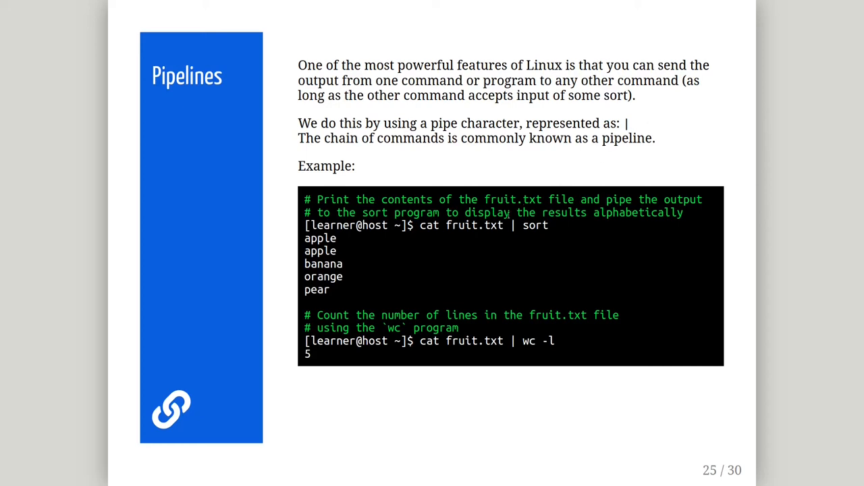
Emphasise a word in the Pipelines slide's cat fruit.txt example
double_click(462, 224)
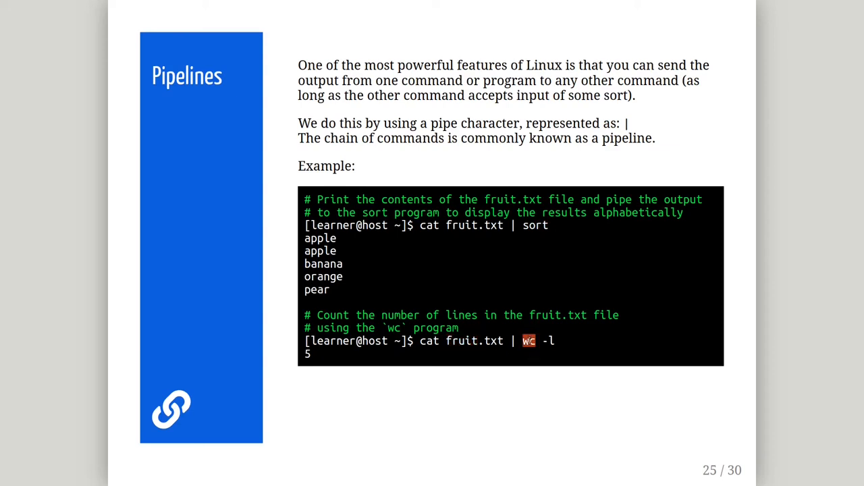
mouse_move(540, 356)
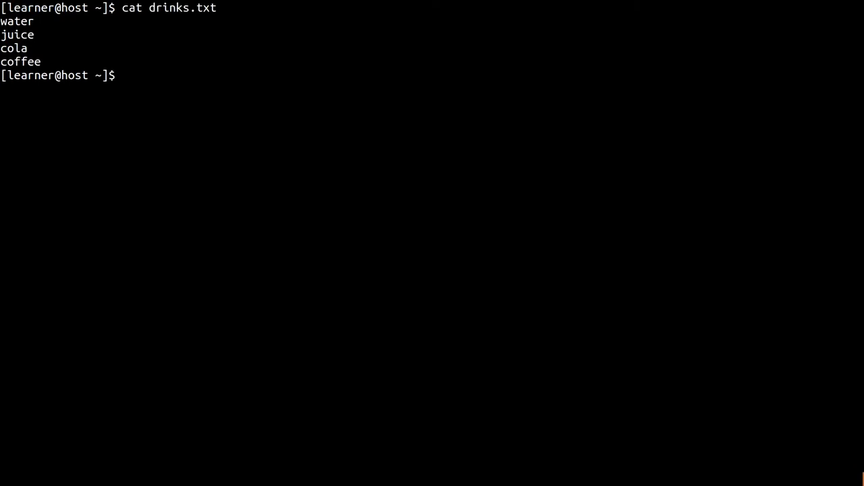
Run cat drinks.txt | sort, then rerun the pipeline with grep in place of sort
text(cat drinks.txt | sort)
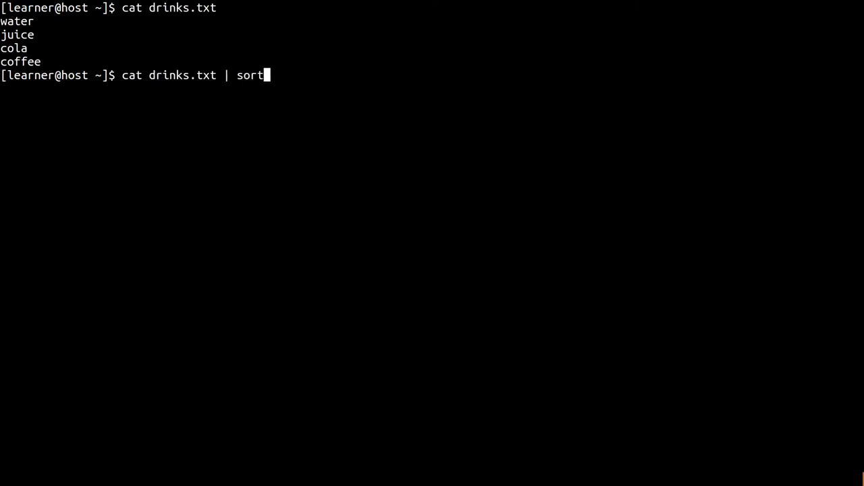
key(Return)
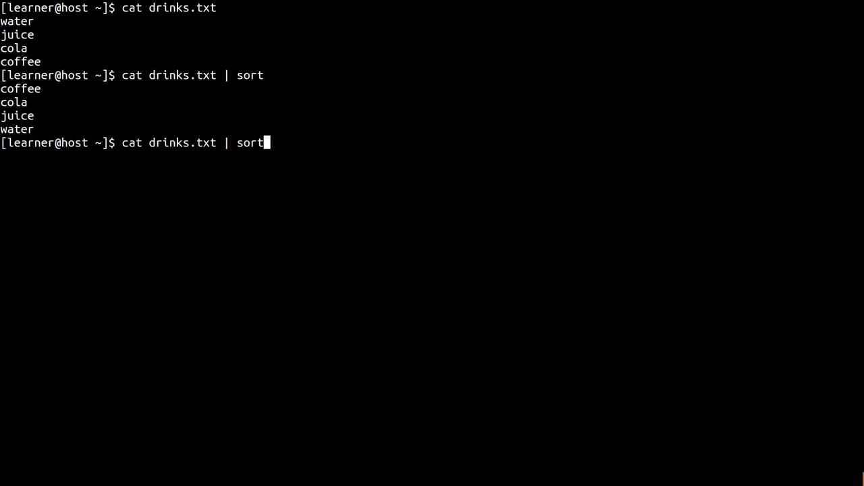
text(grep)
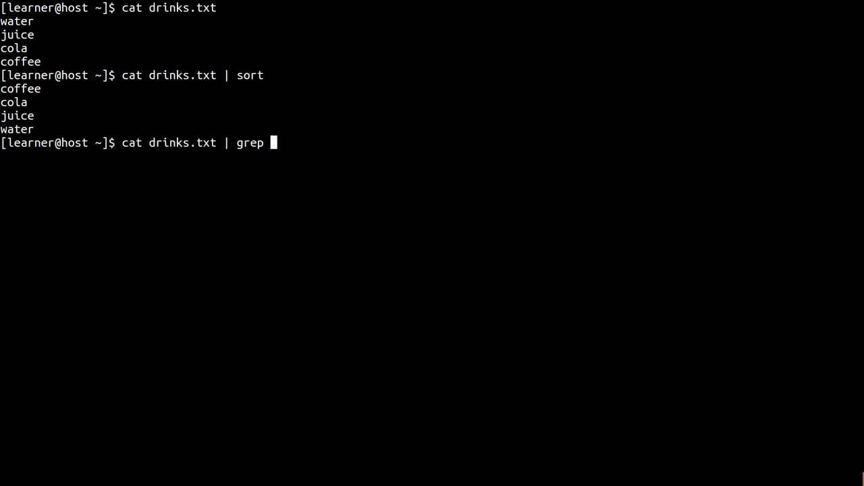
key(Return)
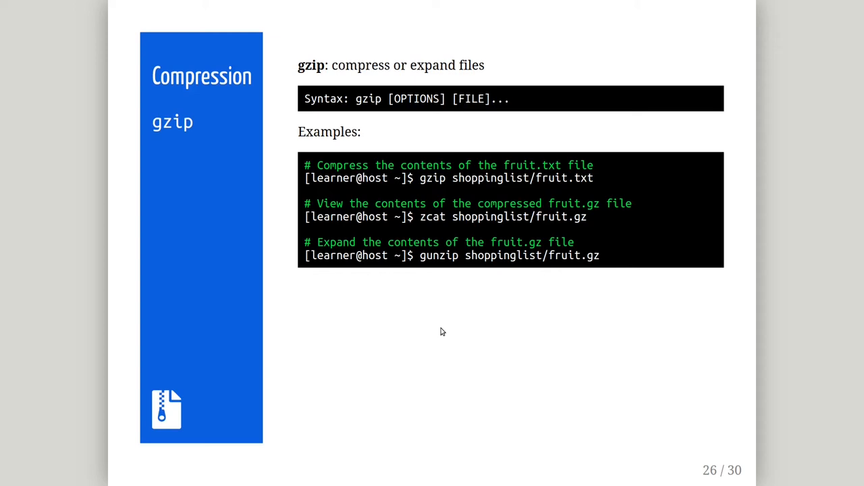
double_click(552, 178)
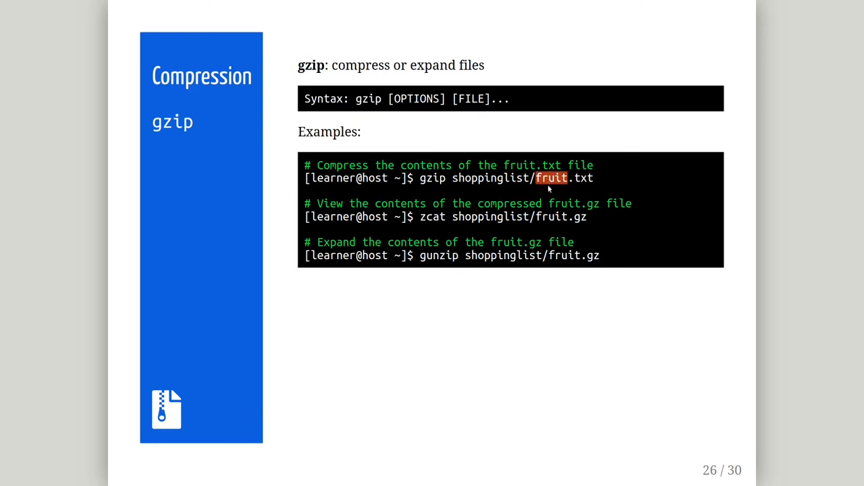
mouse_move(548, 189)
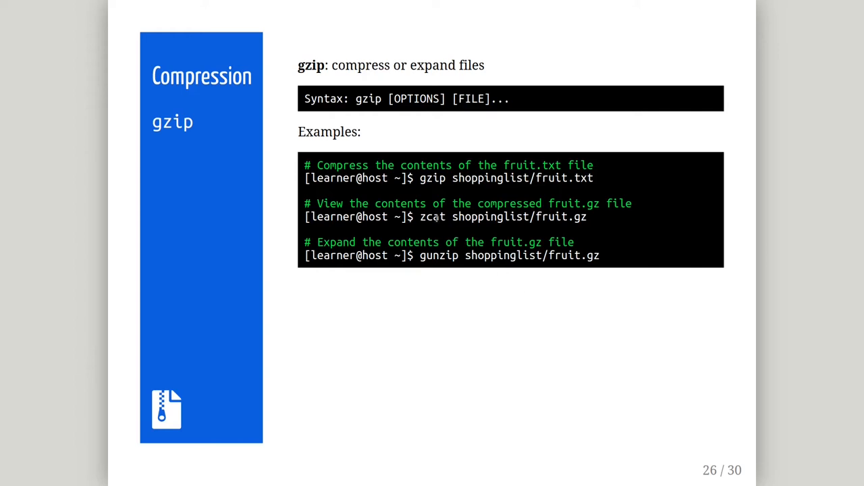
double_click(432, 217)
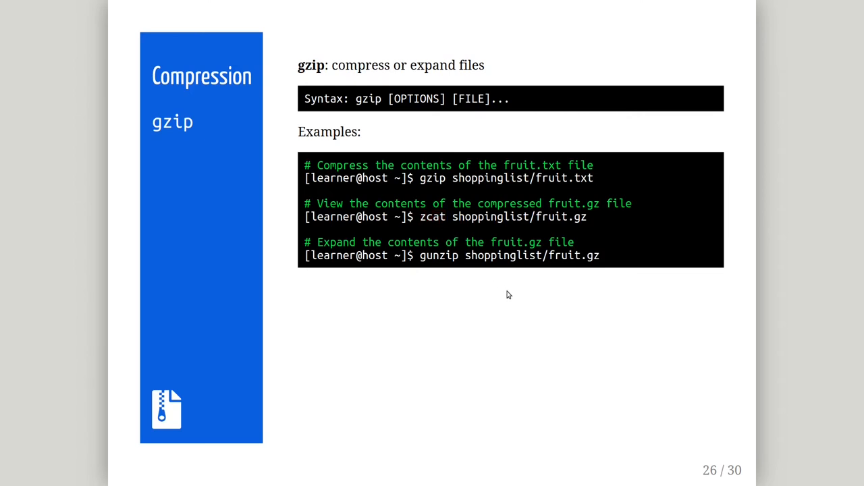
mouse_move(512, 293)
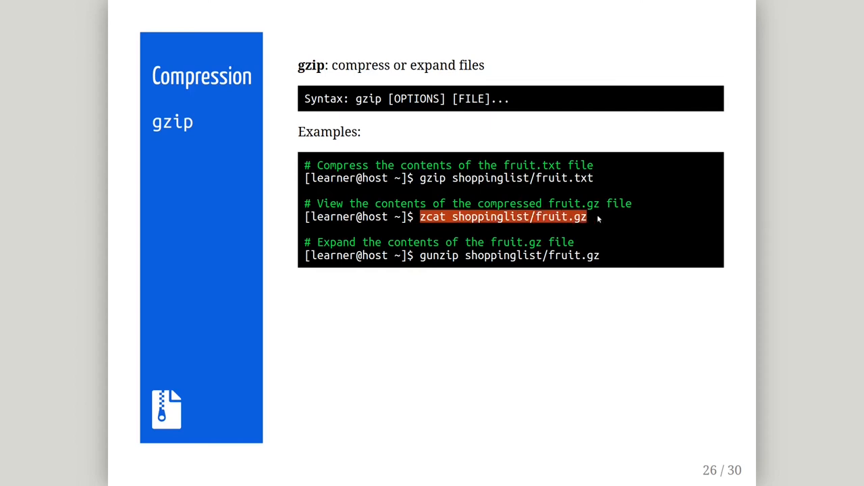
mouse_move(538, 318)
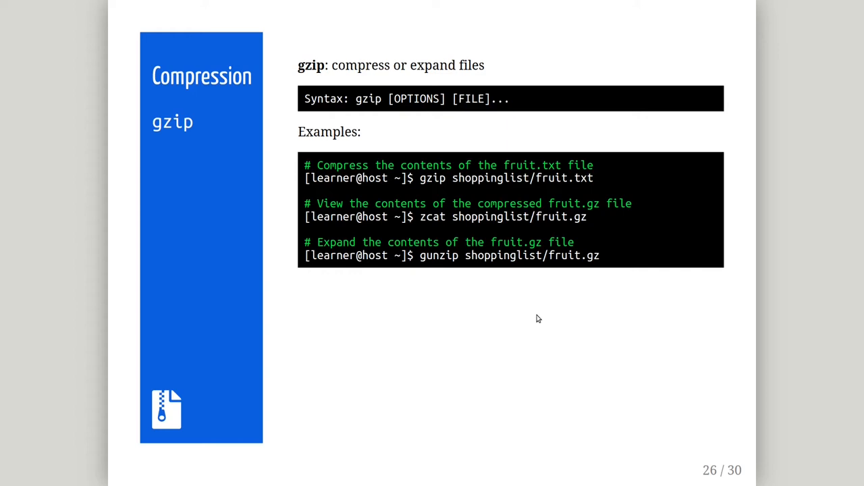
mouse_move(485, 292)
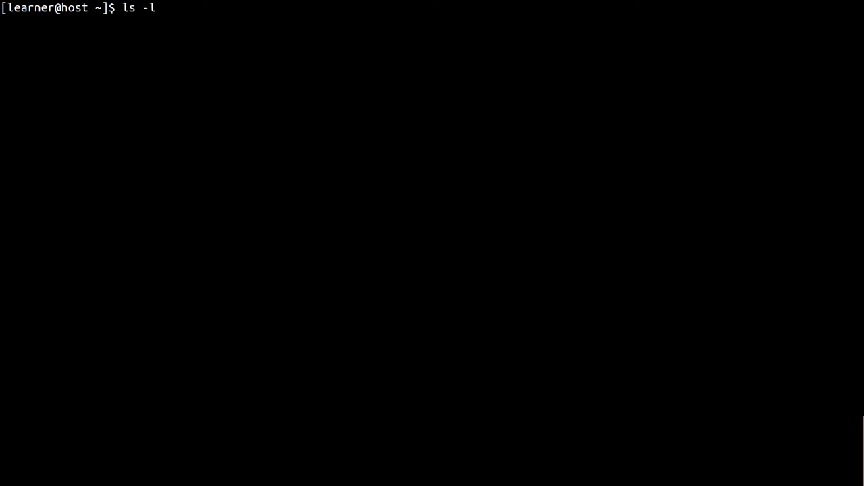
List home directory files, count drinks.txt lines with wc -l, and gzip drinks.txt
key(Return)
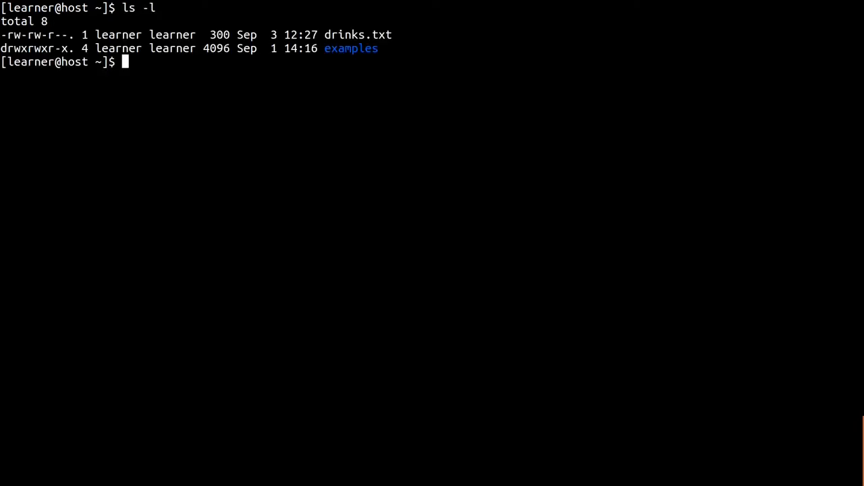
text(wc -l drinks.txt)
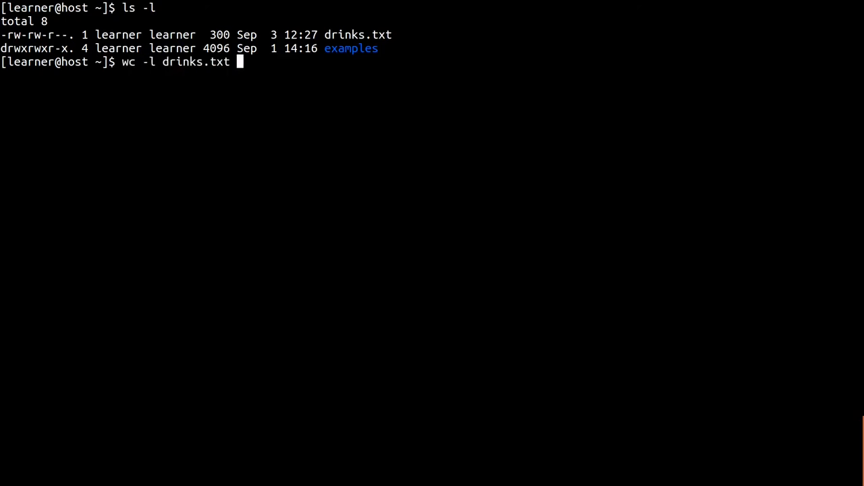
key(Return)
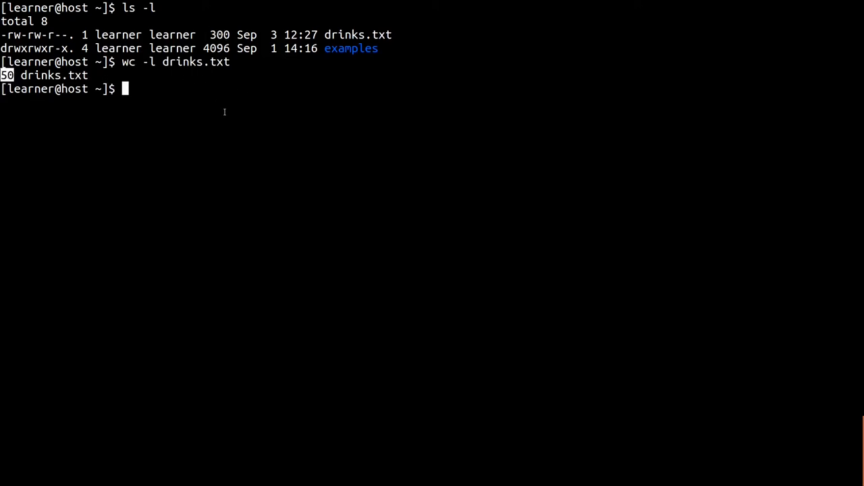
text(gzip drinks.txt)
text(ls -l)
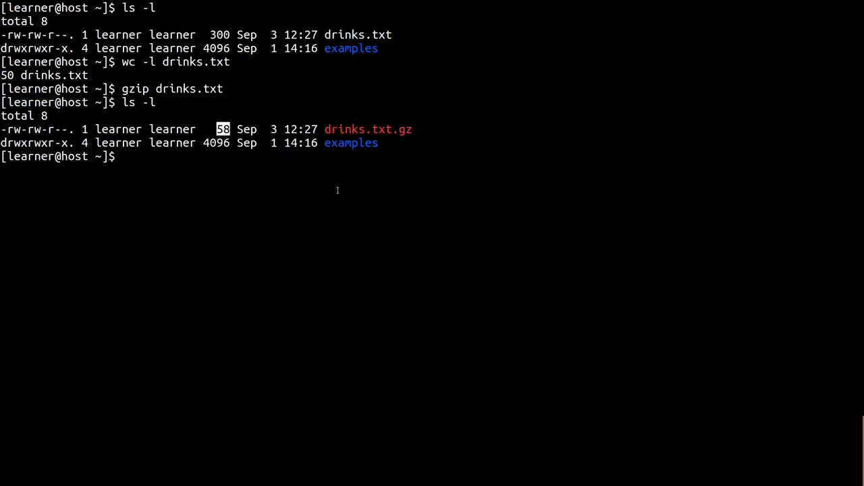
mouse_move(400, 135)
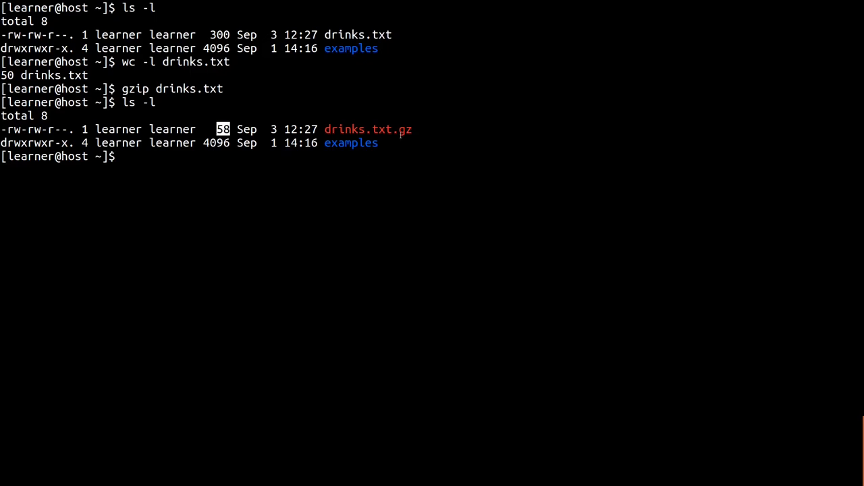
double_click(368, 128)
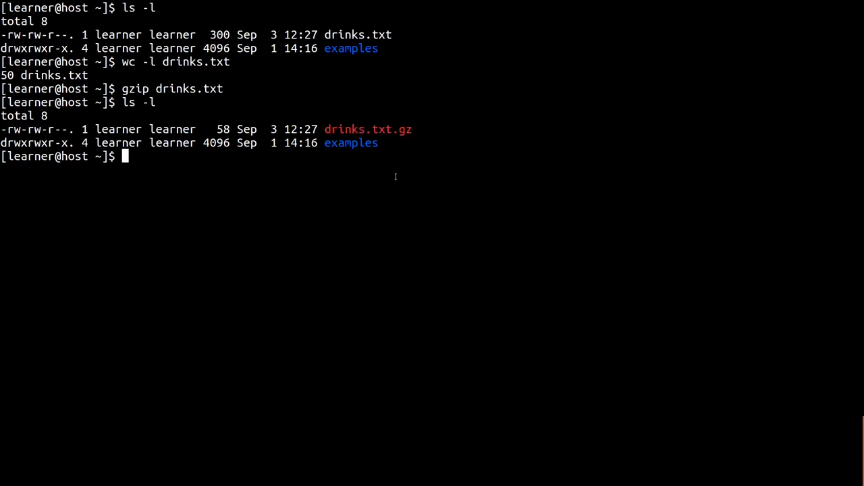
List unique drinks starting with c via zgrep ^c drinks.txt.gz | sort | uniq
text(zgrep)
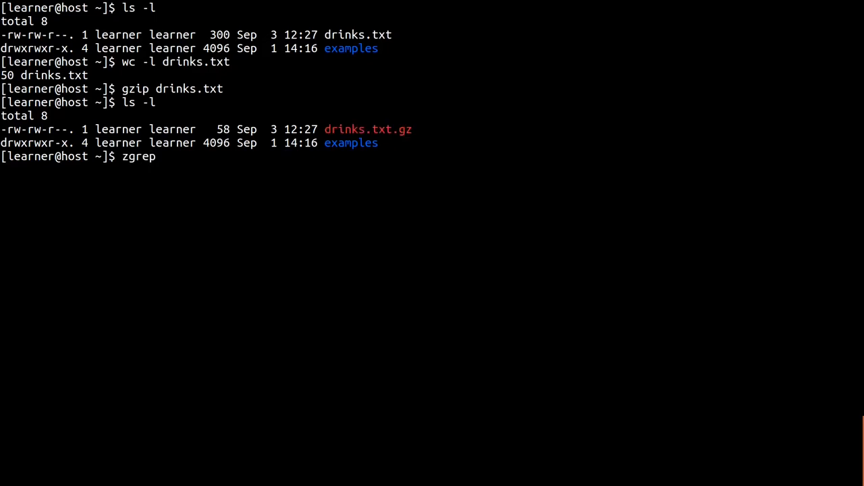
text(^c)
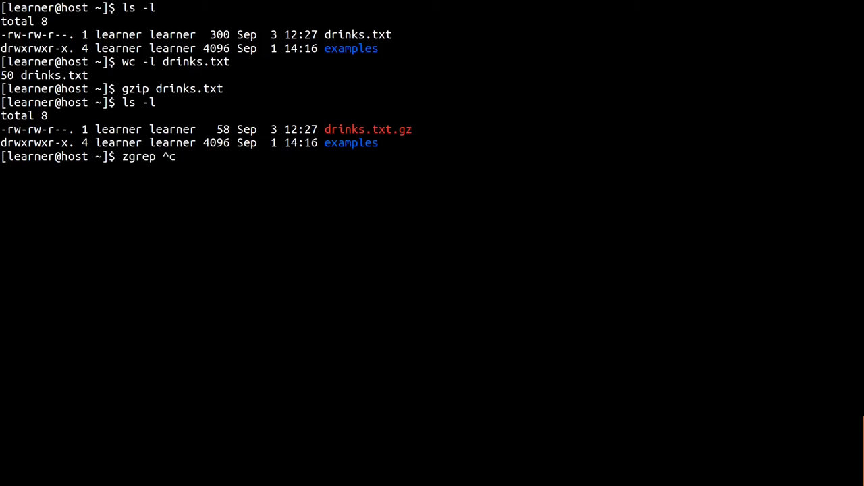
text(drinks.txt.gz |)
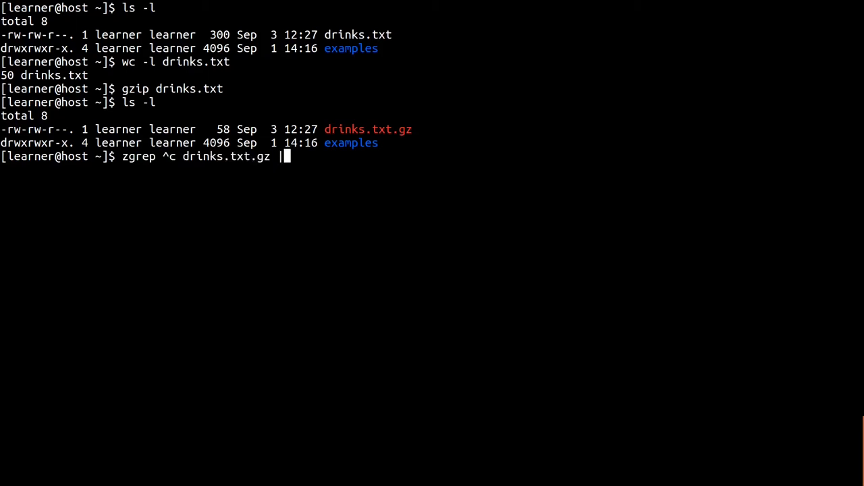
text(sort | uniq)
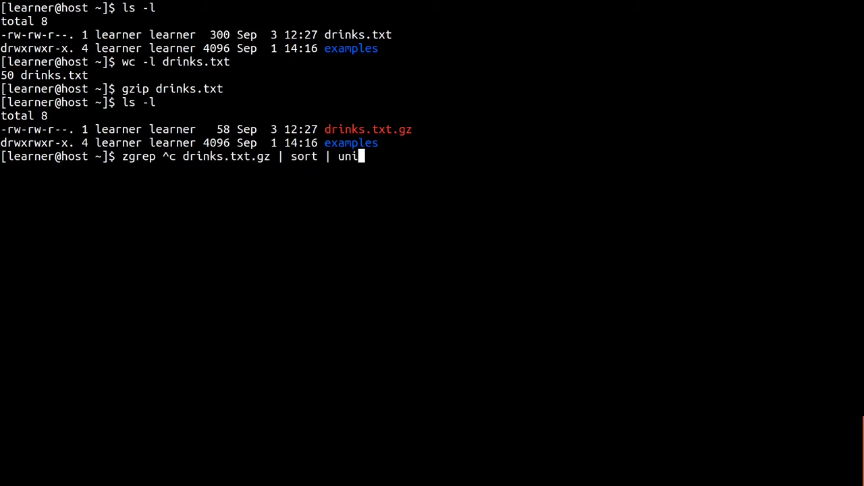
key(Return)
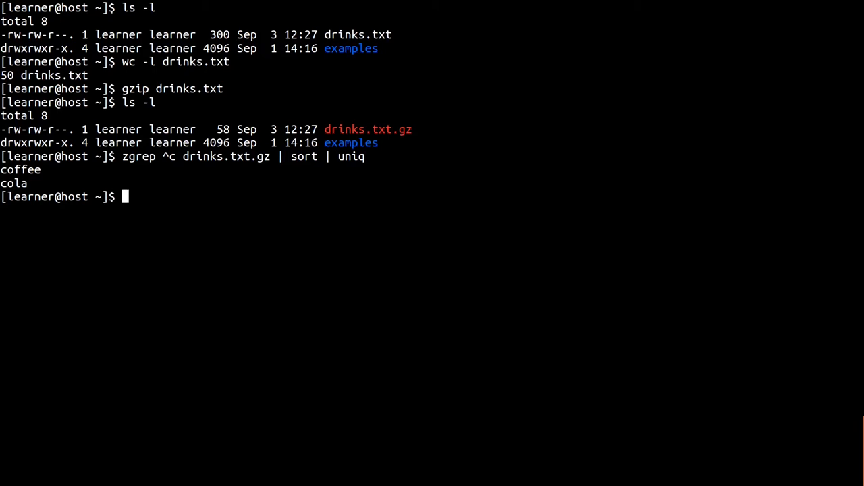
Uncompress drinks.txt.gz with gunzip and list the directory again
text(gunzip drinks.txt.gz)
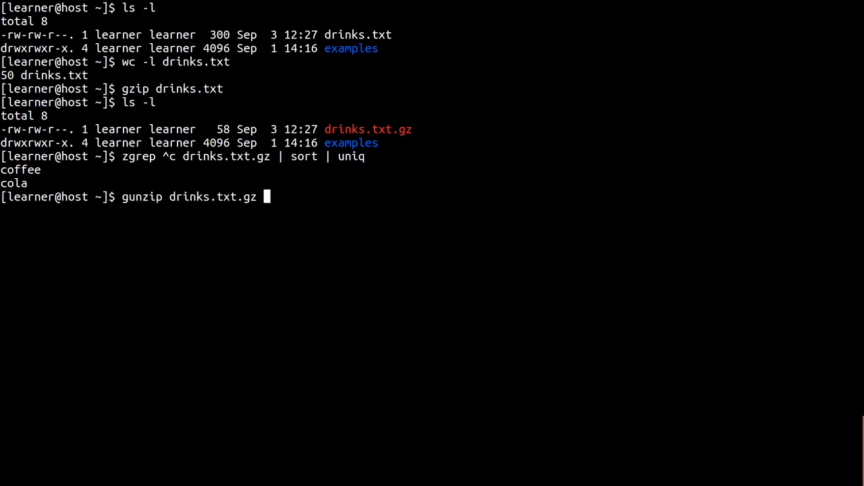
key(Return)
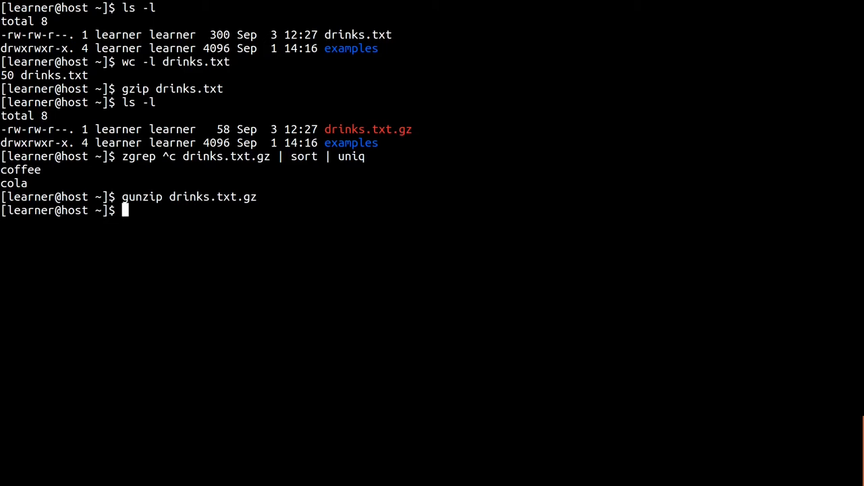
text(ls -)
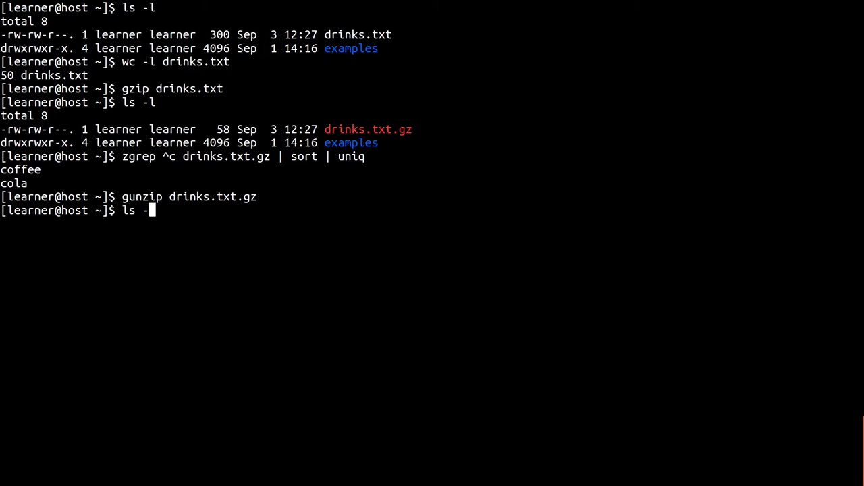
key(Return)
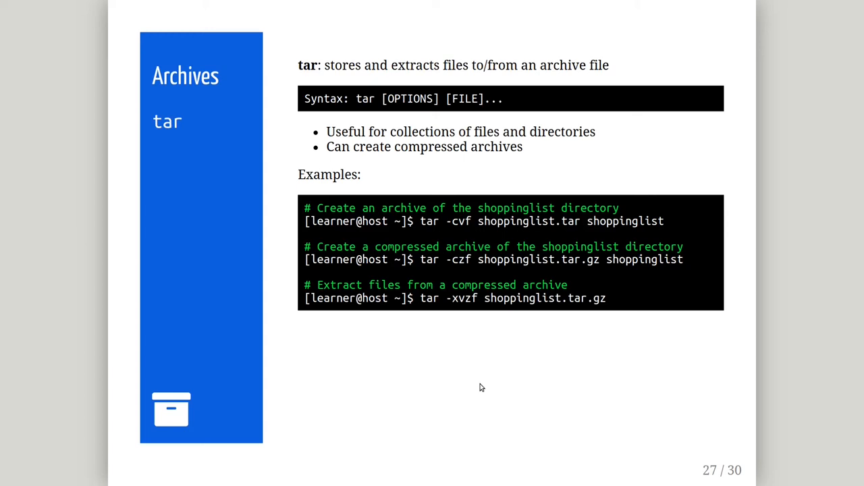
mouse_move(525, 240)
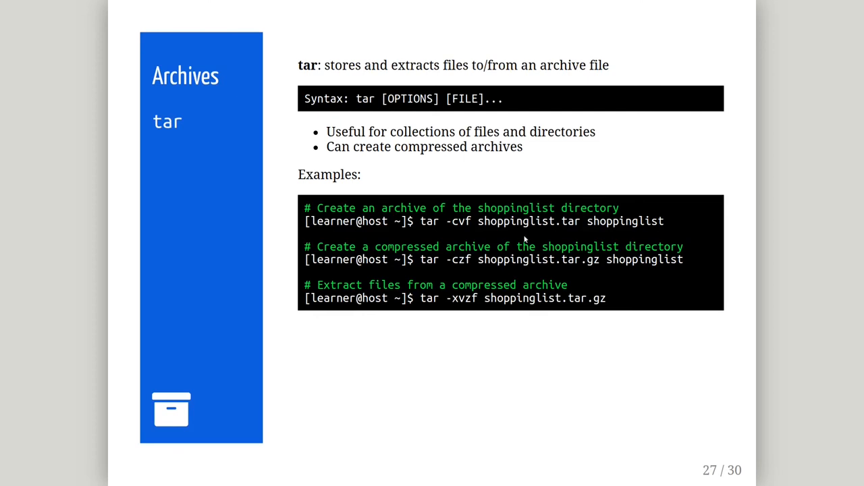
double_click(515, 221)
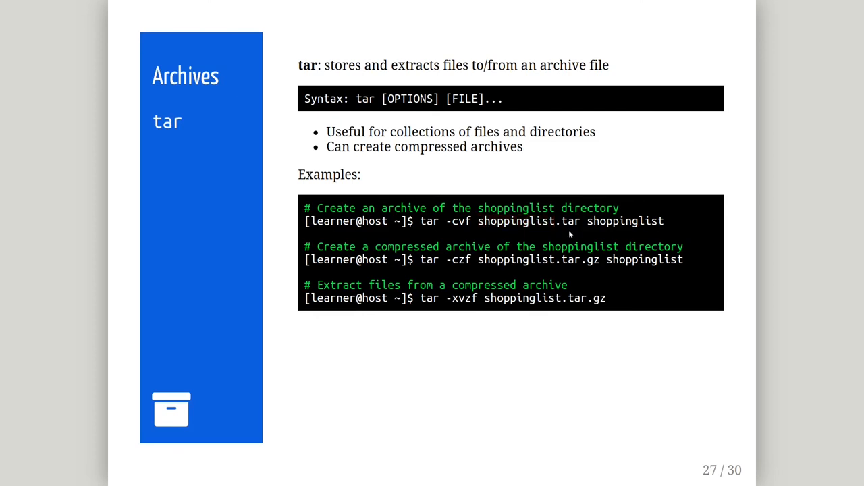
mouse_move(467, 211)
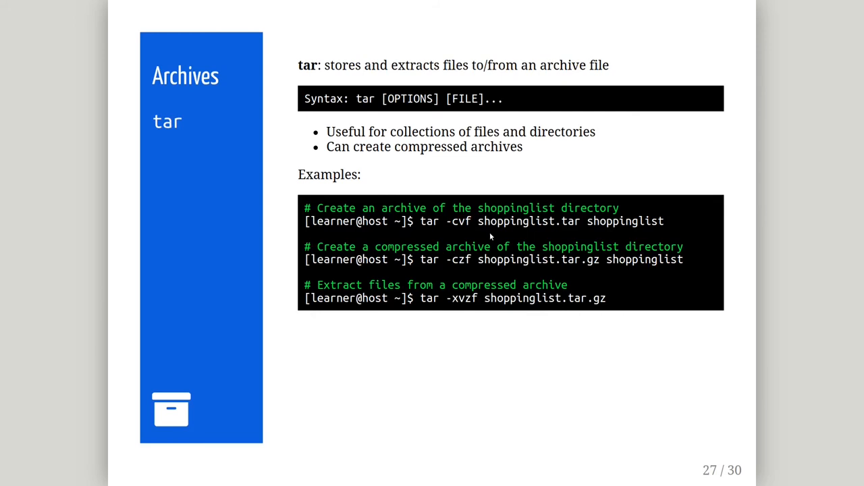
mouse_move(458, 262)
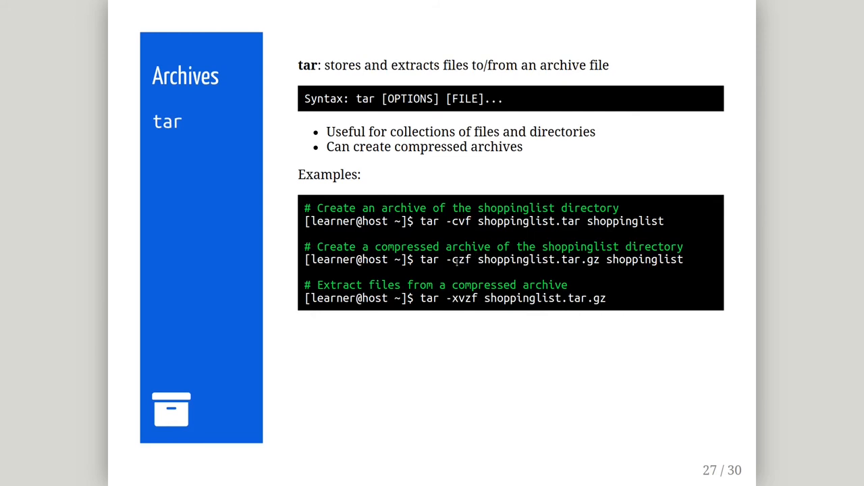
double_click(459, 259)
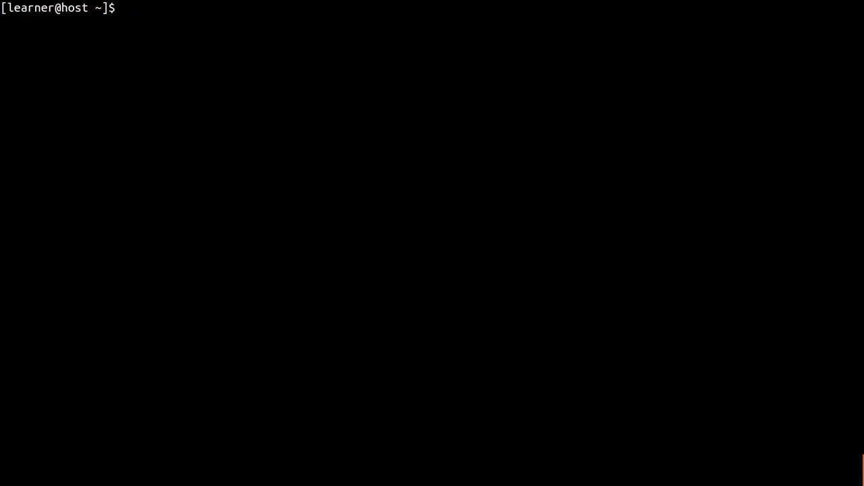
Create myfiles.tar.gz from examples/ with tar -czvf, then enter cd /tmp
text(tar -)
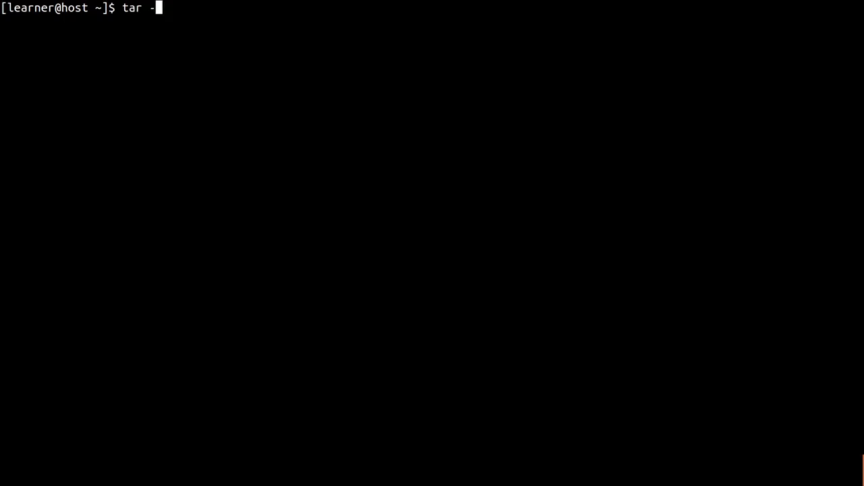
text(czvf)
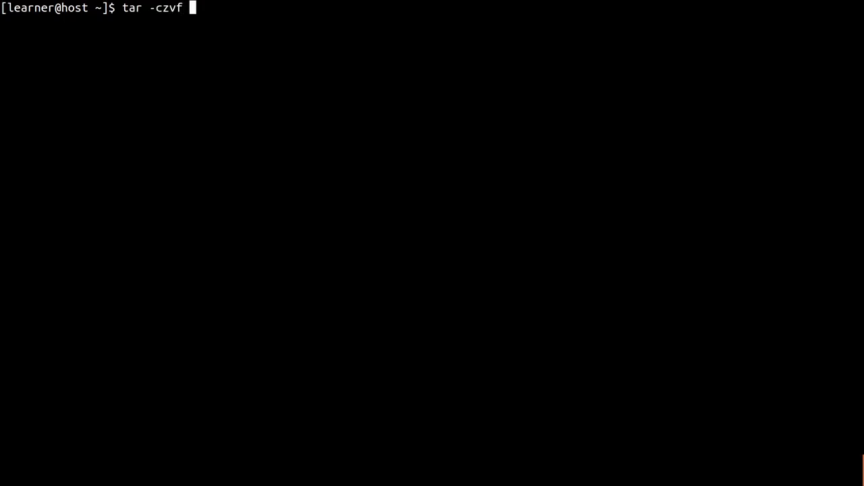
text(myfiles)
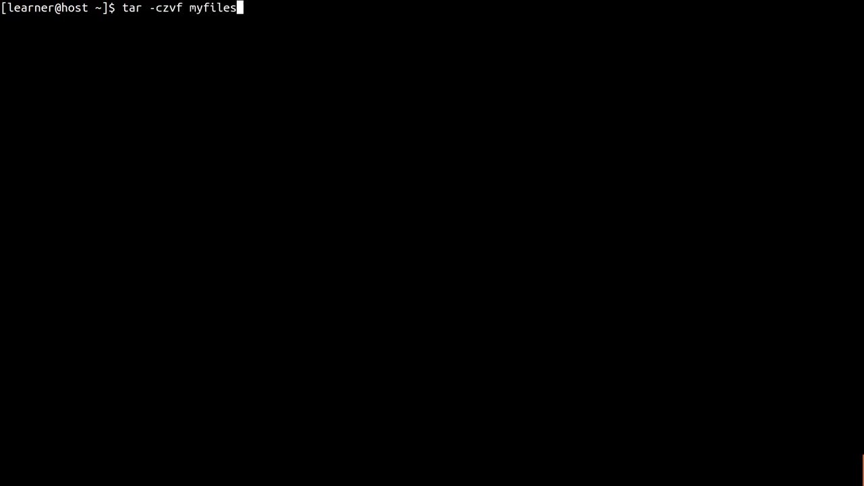
text(.tar.gz)
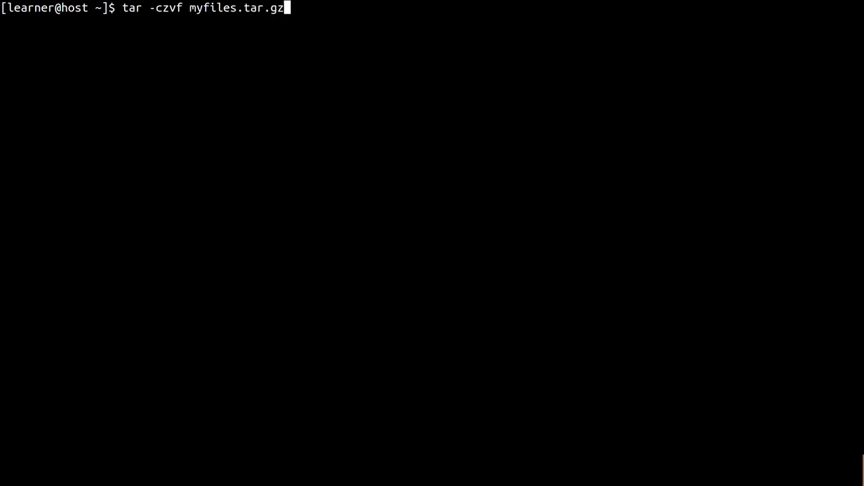
key(Return)
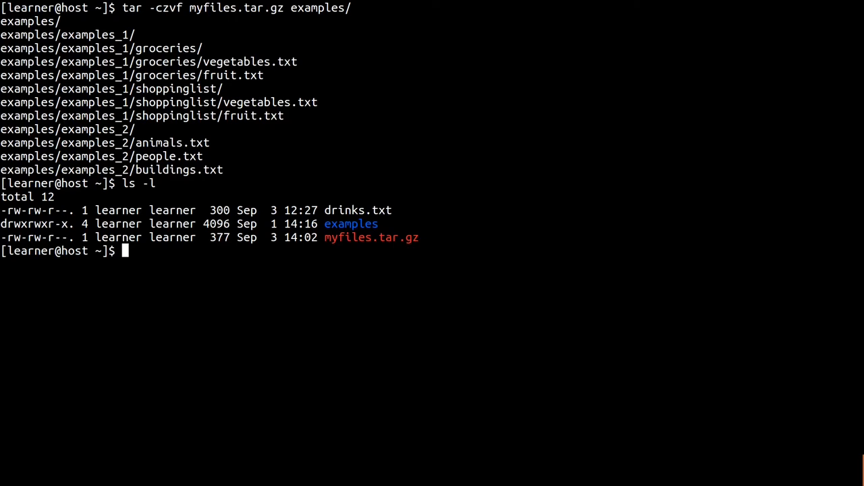
text(cd /tmp)
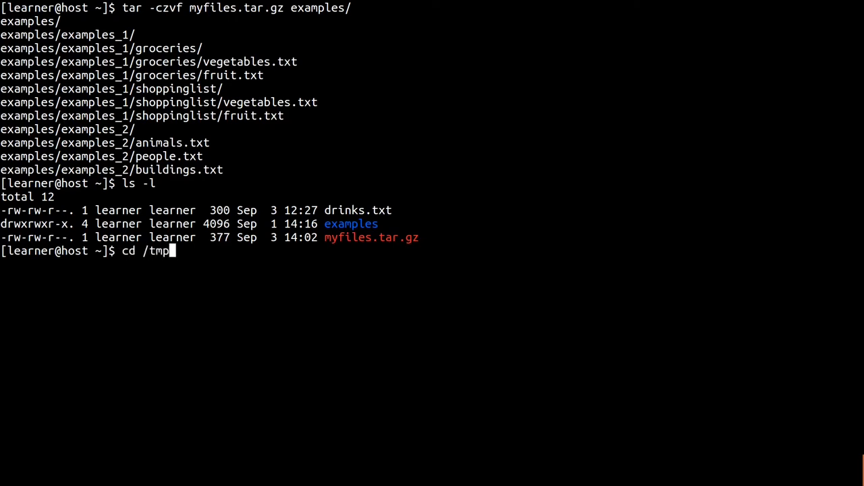
Move to /tmp, extract ~/myfiles.tar.gz with tar -zxvf, and list the contents
key(Return)
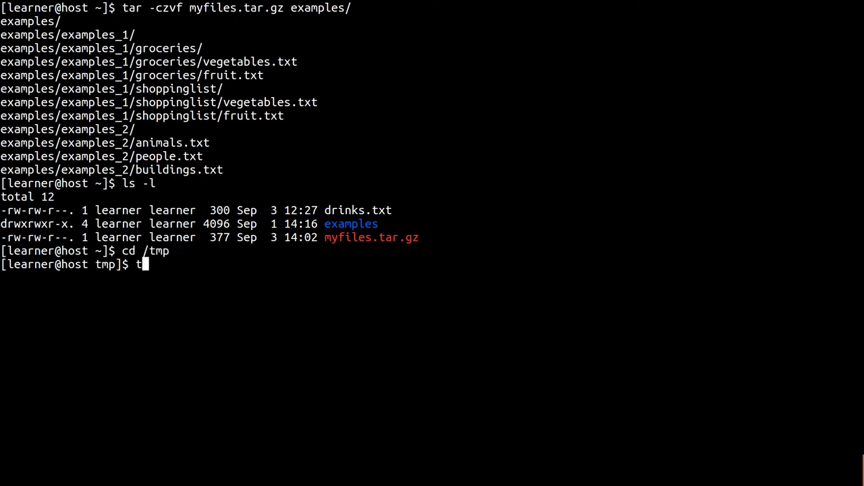
text(ar -zxv)
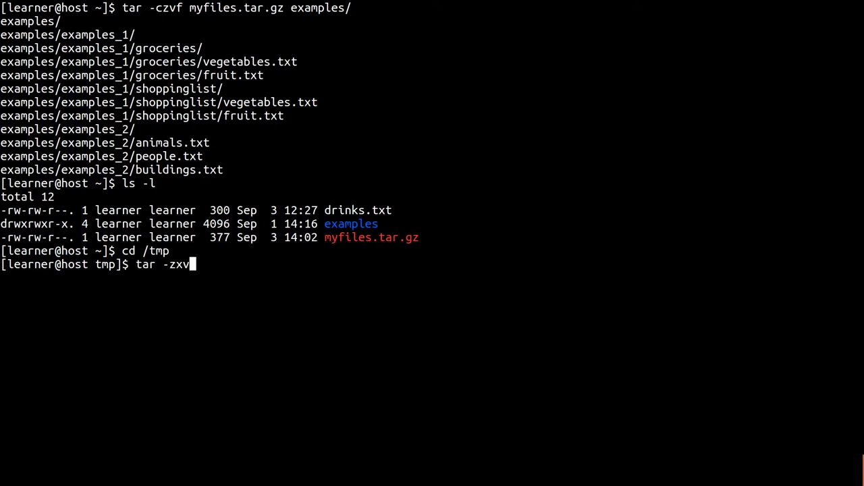
text(f ~/m)
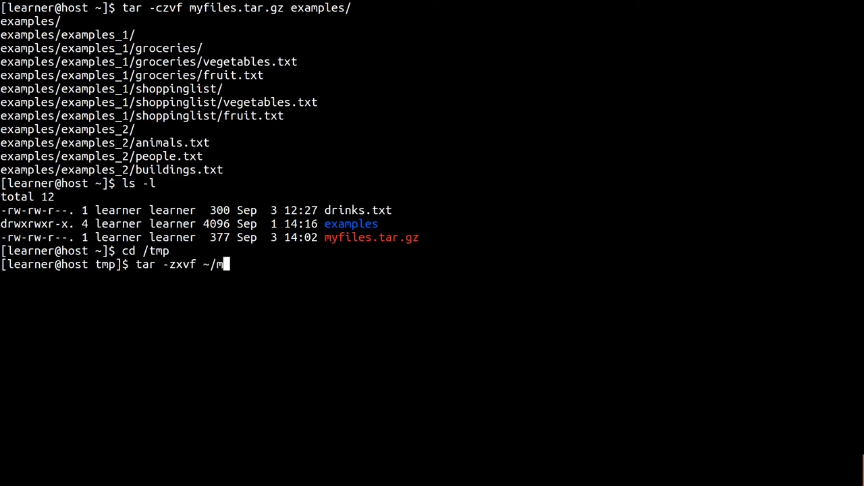
key(Return)
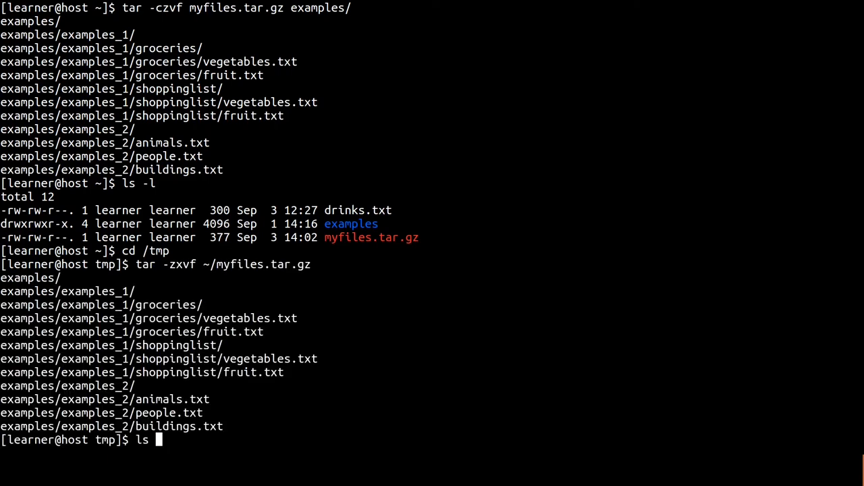
key(Return)
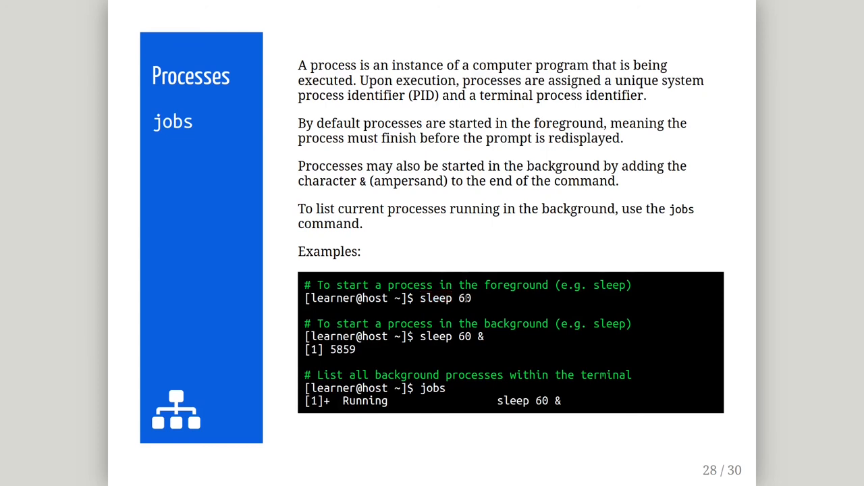
mouse_move(528, 356)
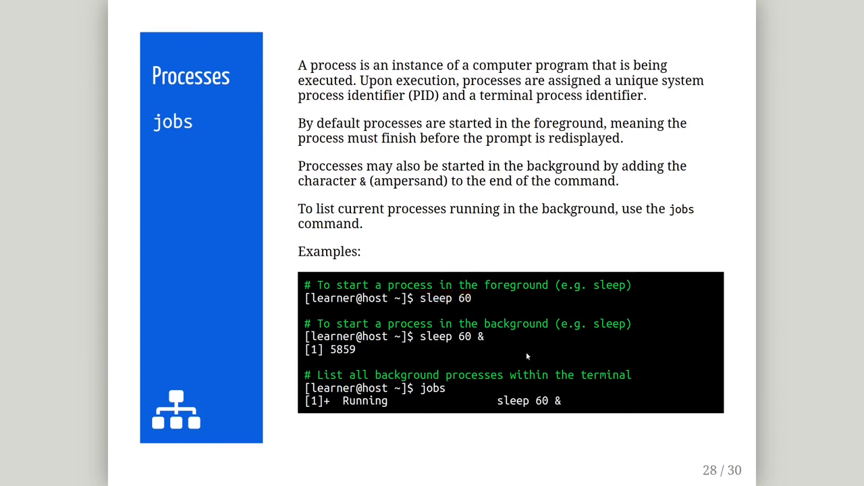
mouse_move(532, 354)
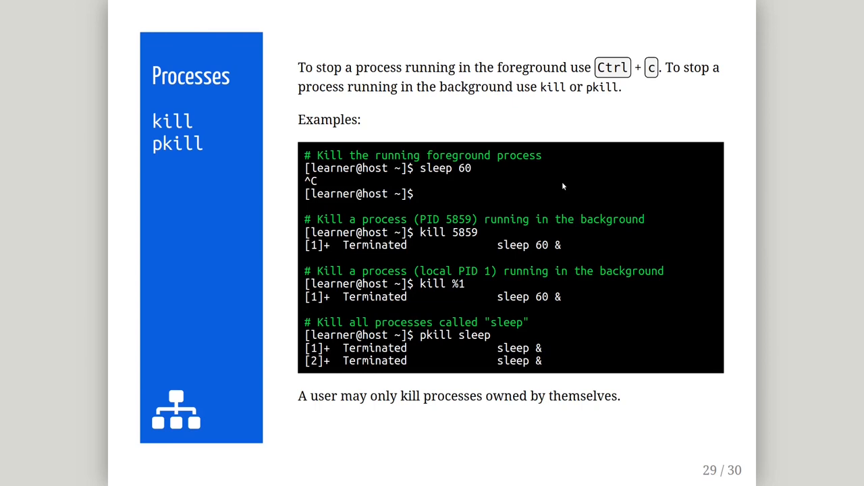
Emphasise the % sign in the kill %1 example and another word on the slide
double_click(464, 231)
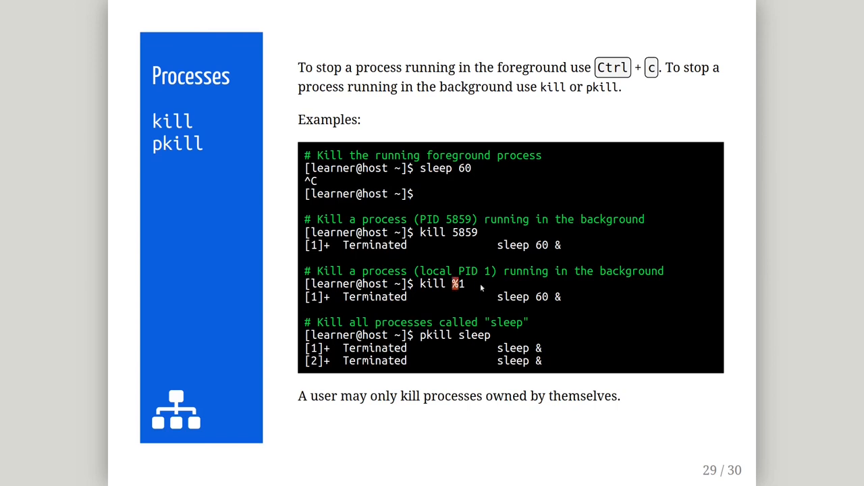
mouse_move(513, 286)
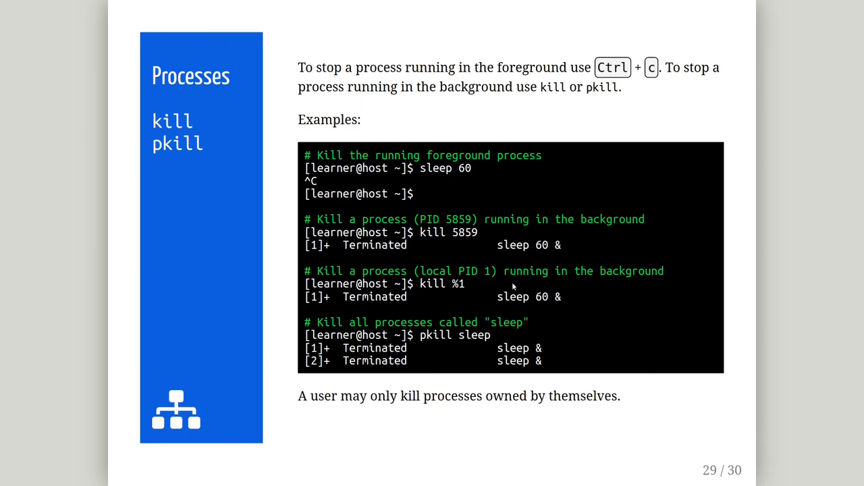
mouse_move(466, 320)
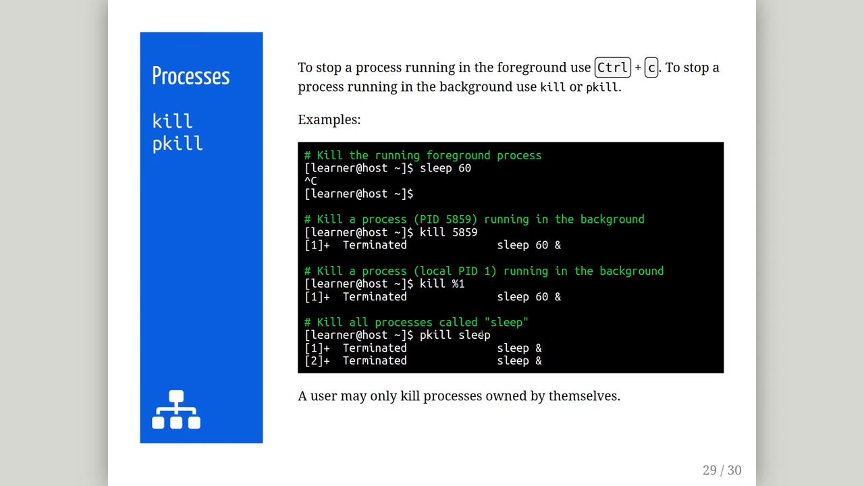
double_click(474, 335)
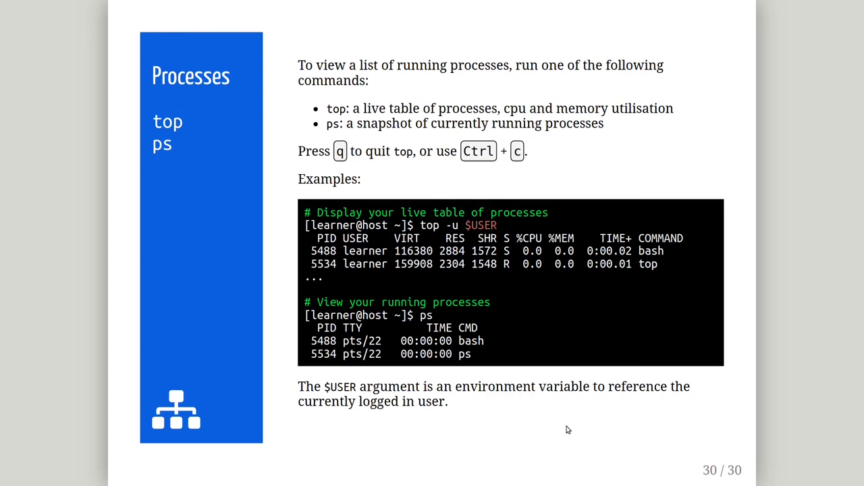
mouse_move(414, 170)
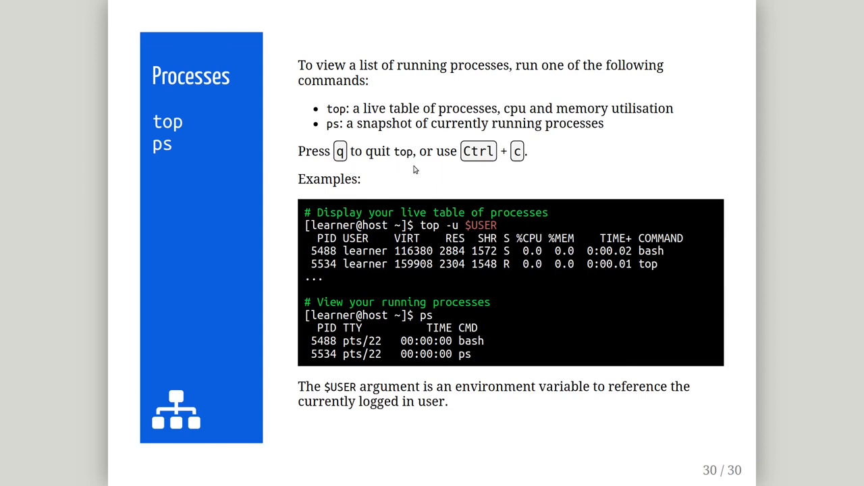
mouse_move(571, 406)
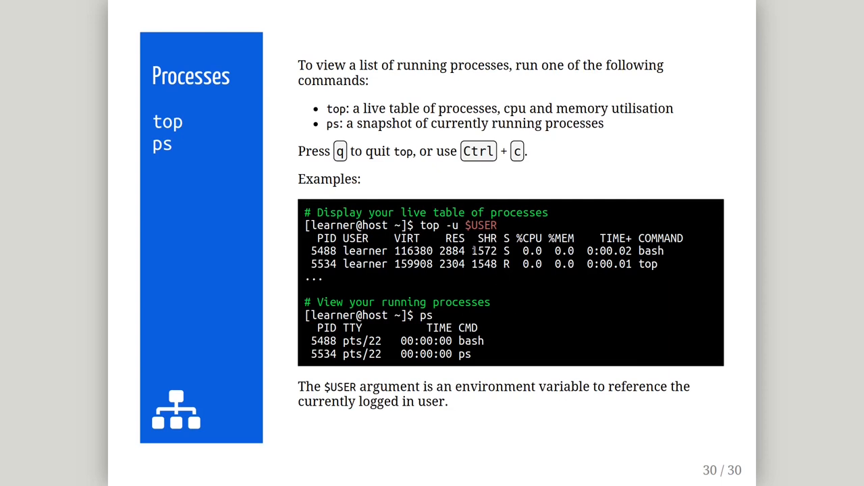
Highlight the -u option in the top -u $USER example
double_click(451, 225)
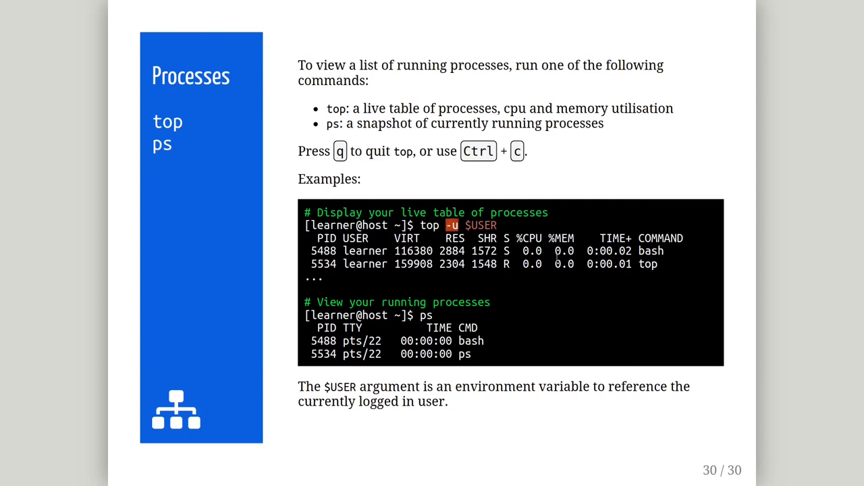
mouse_move(557, 305)
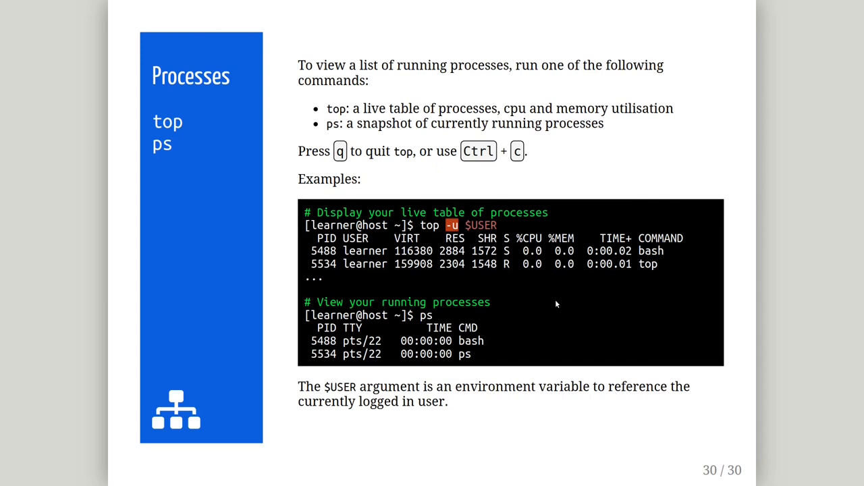